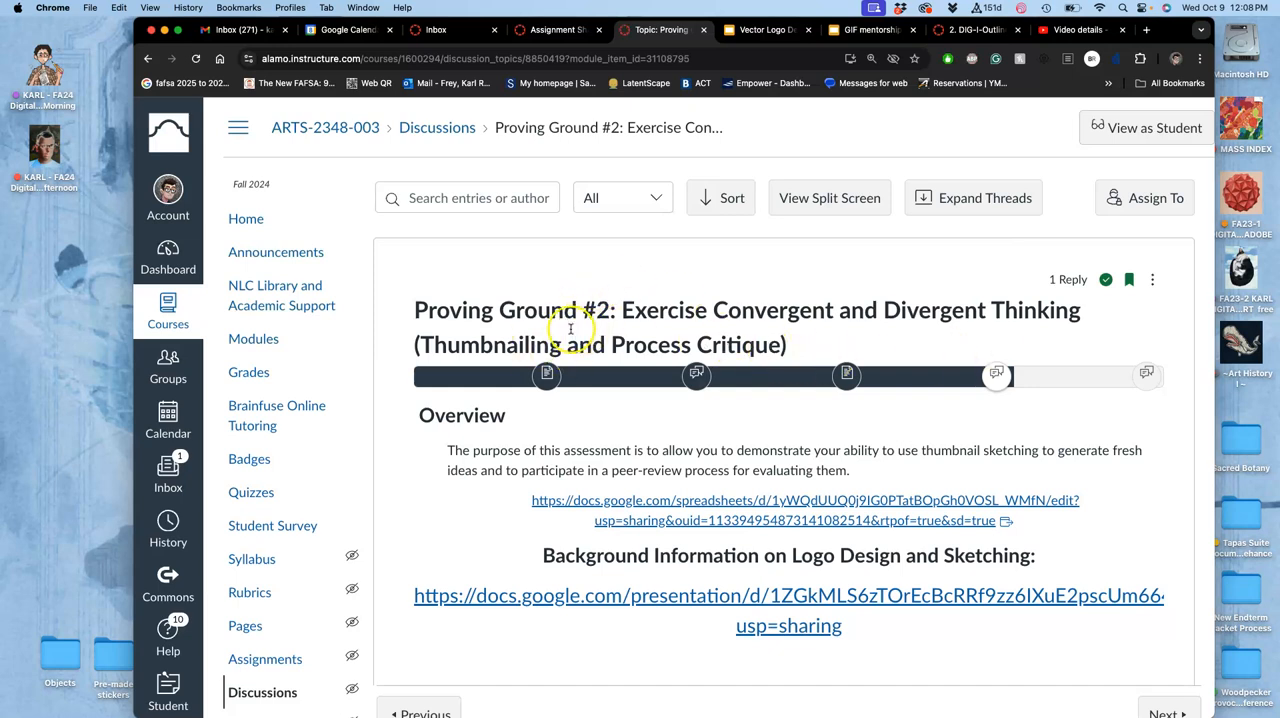
mouse_move(676, 332)
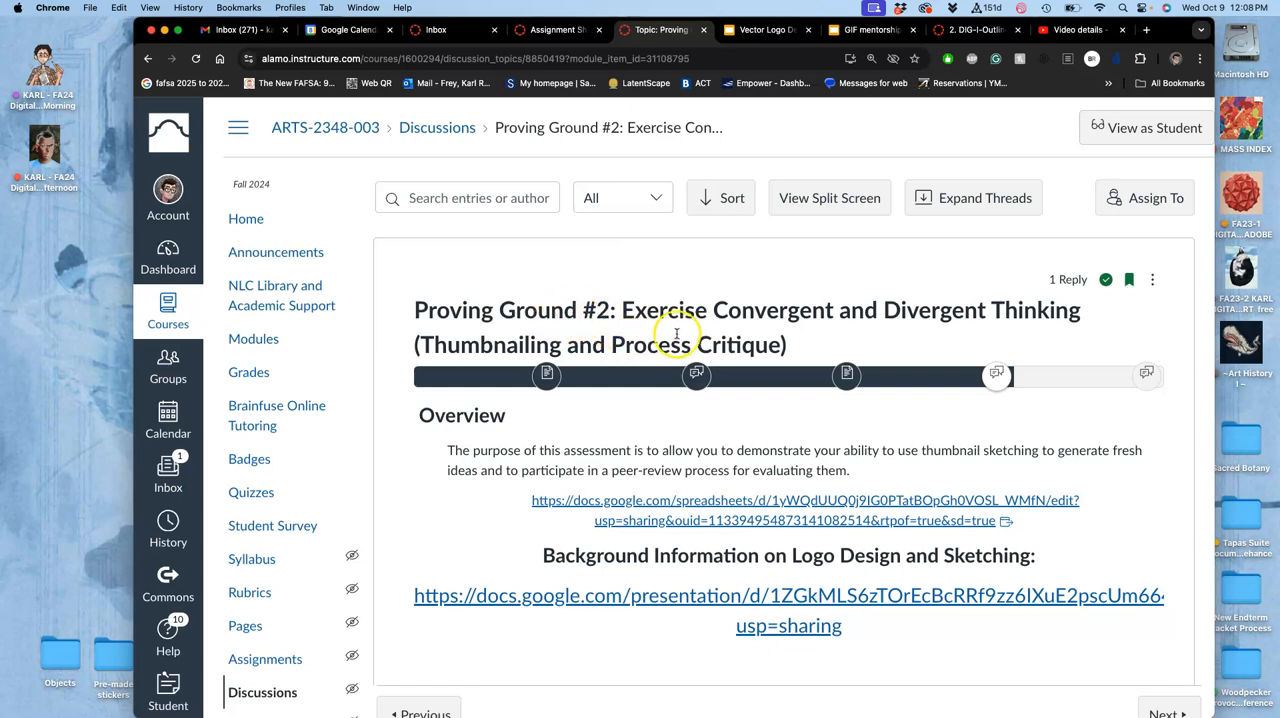
mouse_move(672, 334)
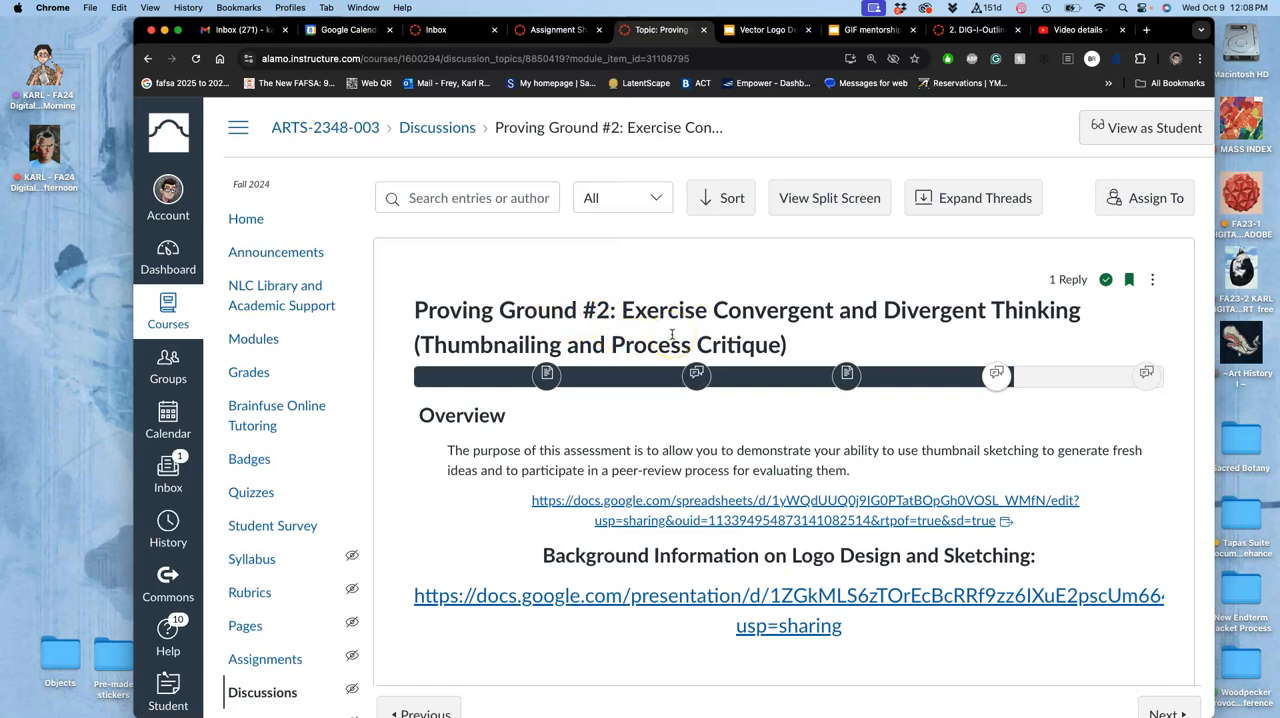
scroll(down, 3)
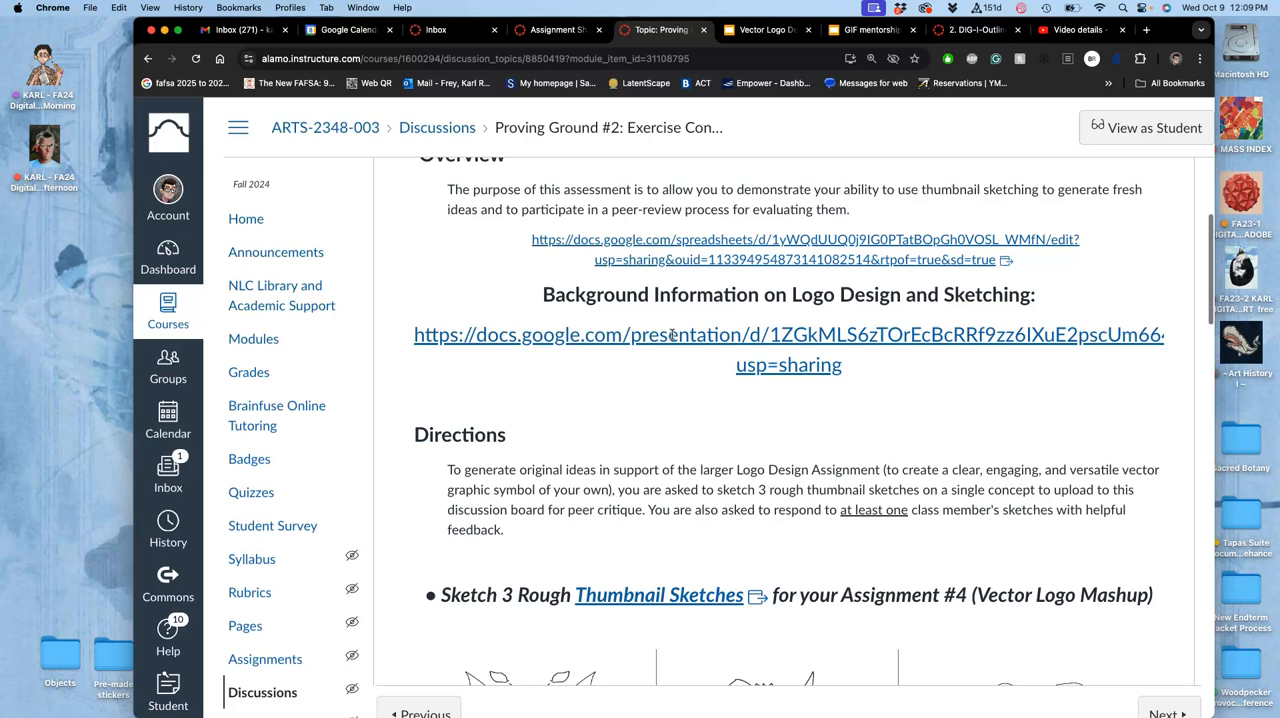
scroll(down, 3)
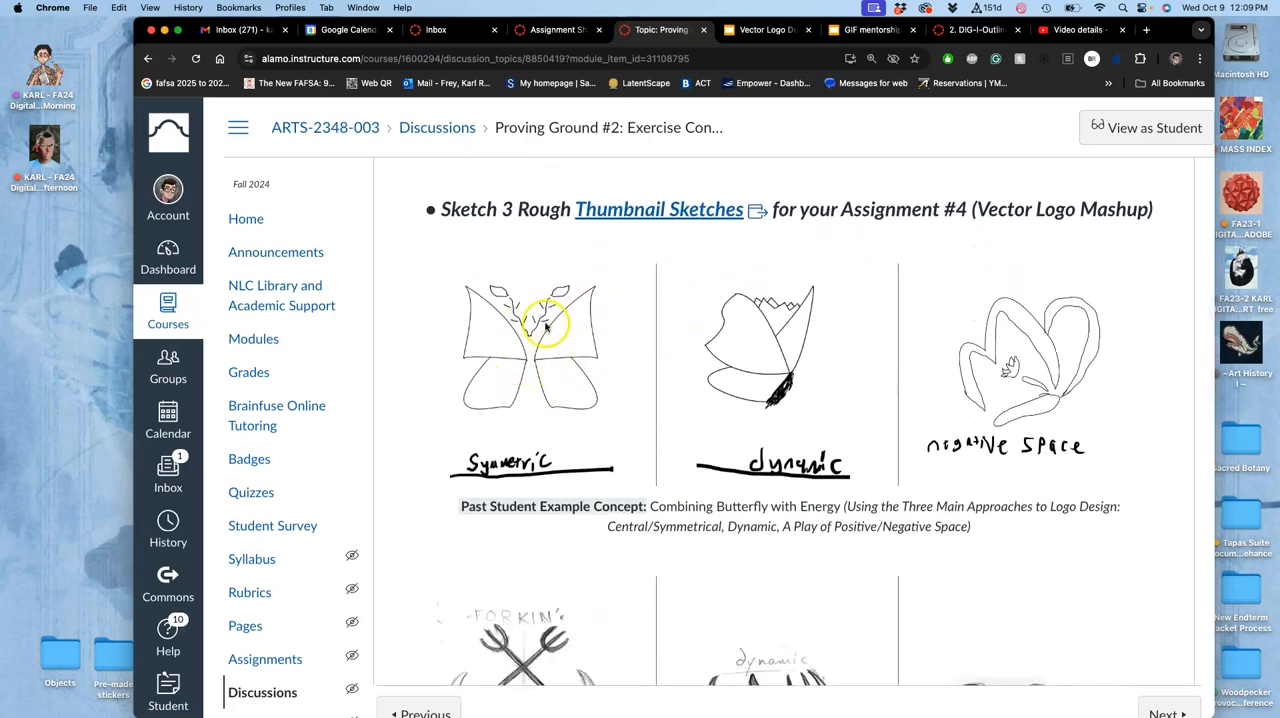
mouse_move(1030, 392)
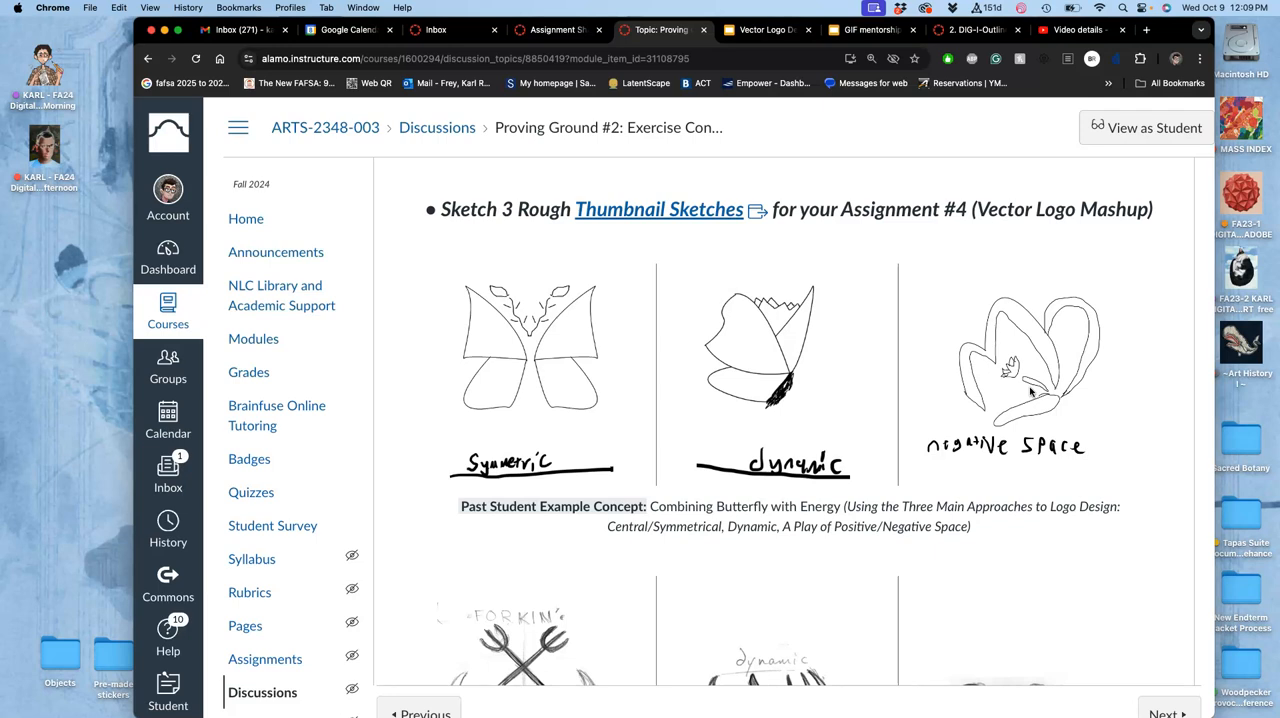
scroll(down, 3)
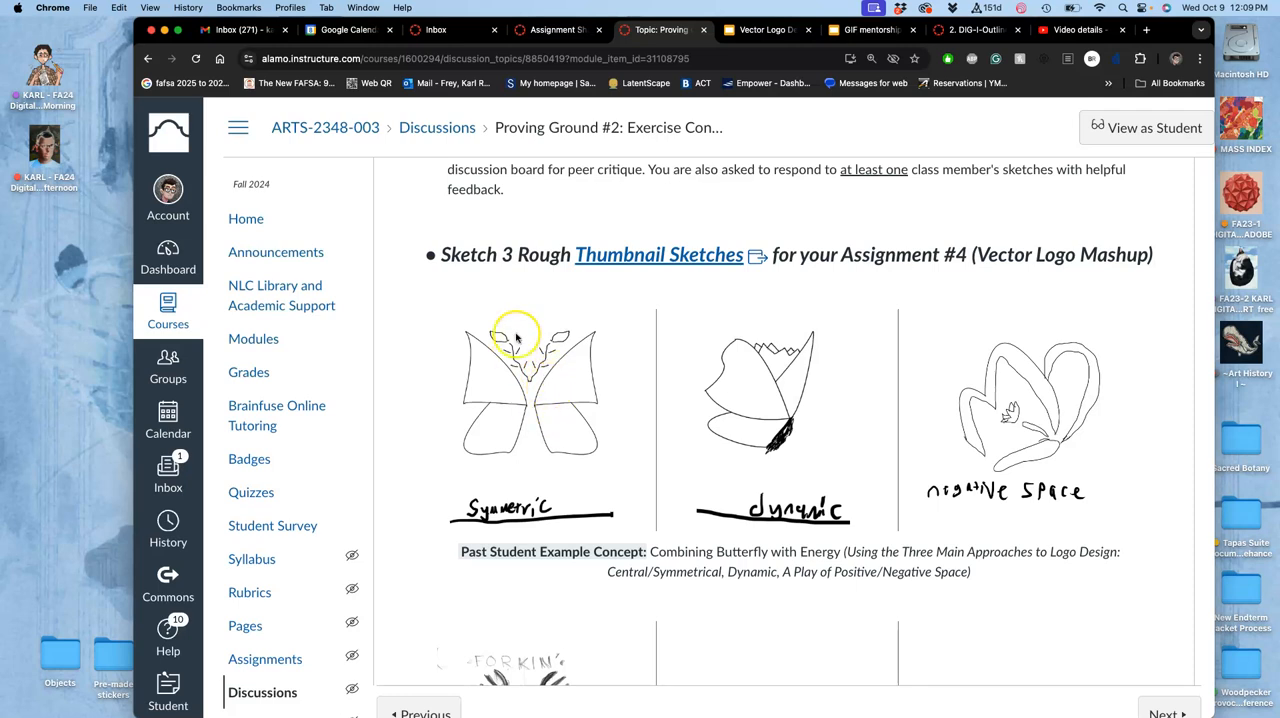
mouse_move(788, 364)
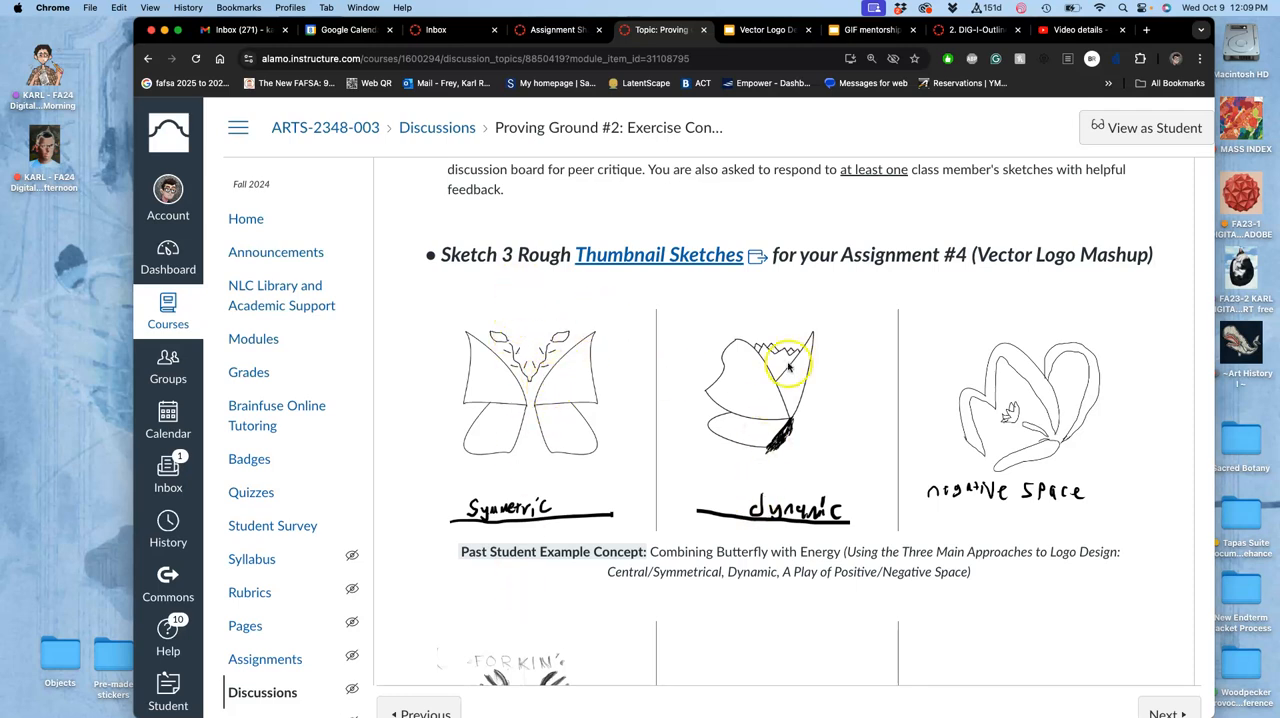
mouse_move(1004, 452)
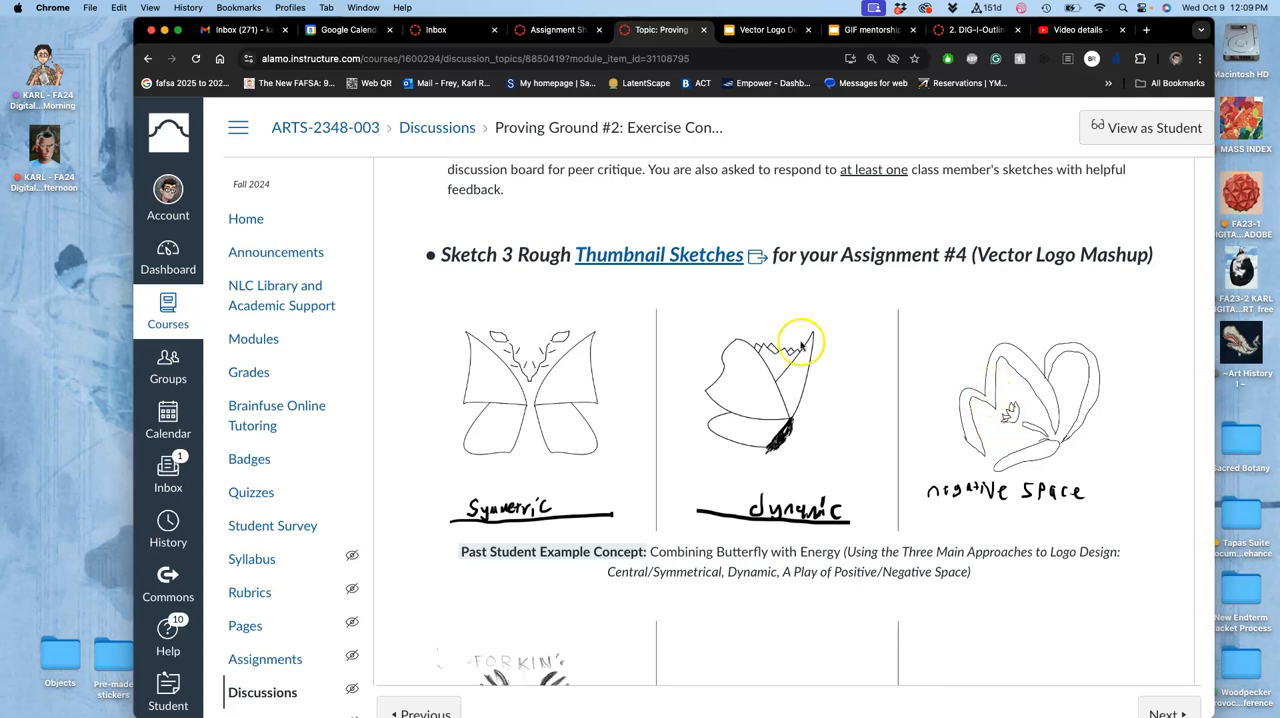
mouse_move(508, 452)
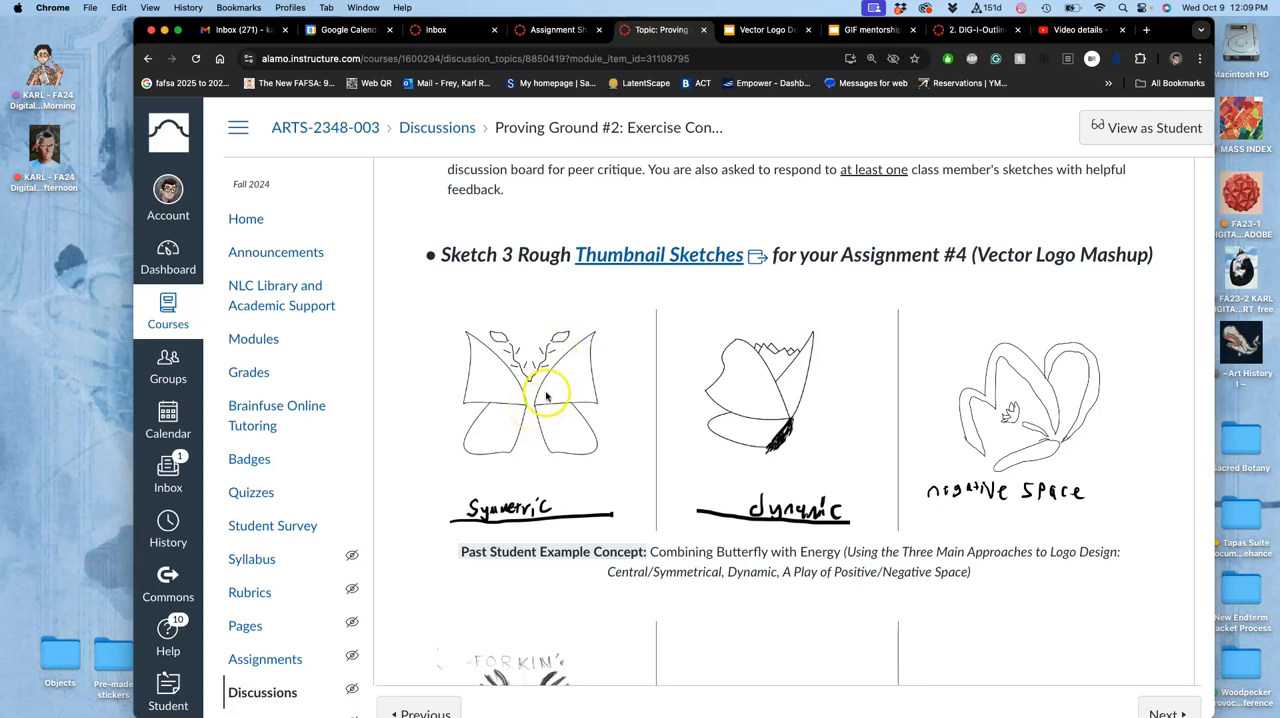
mouse_move(602, 456)
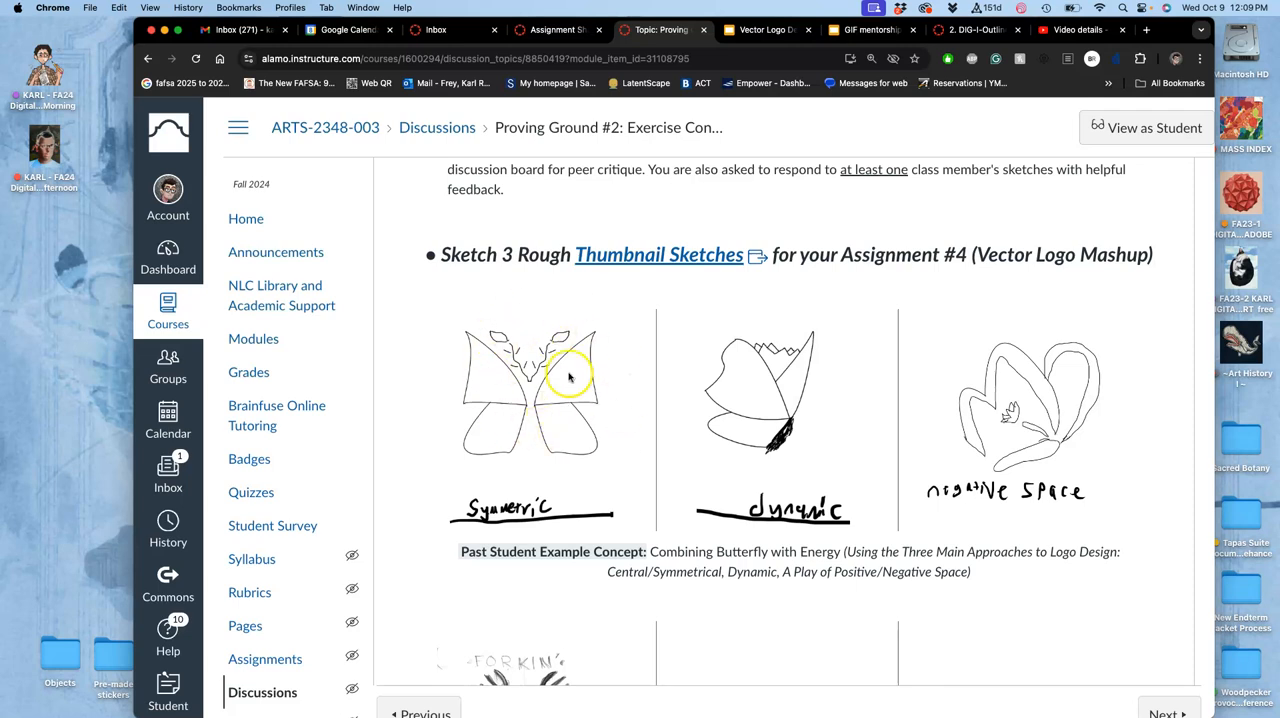
mouse_move(524, 364)
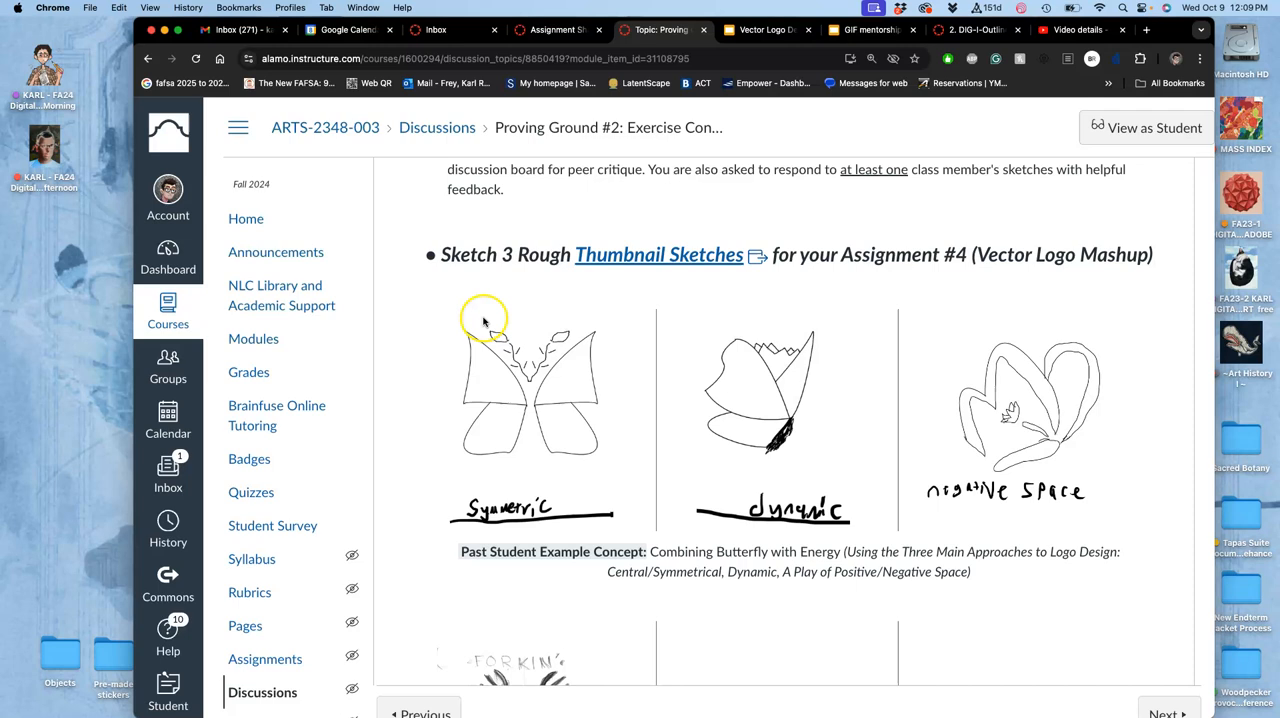
mouse_move(776, 430)
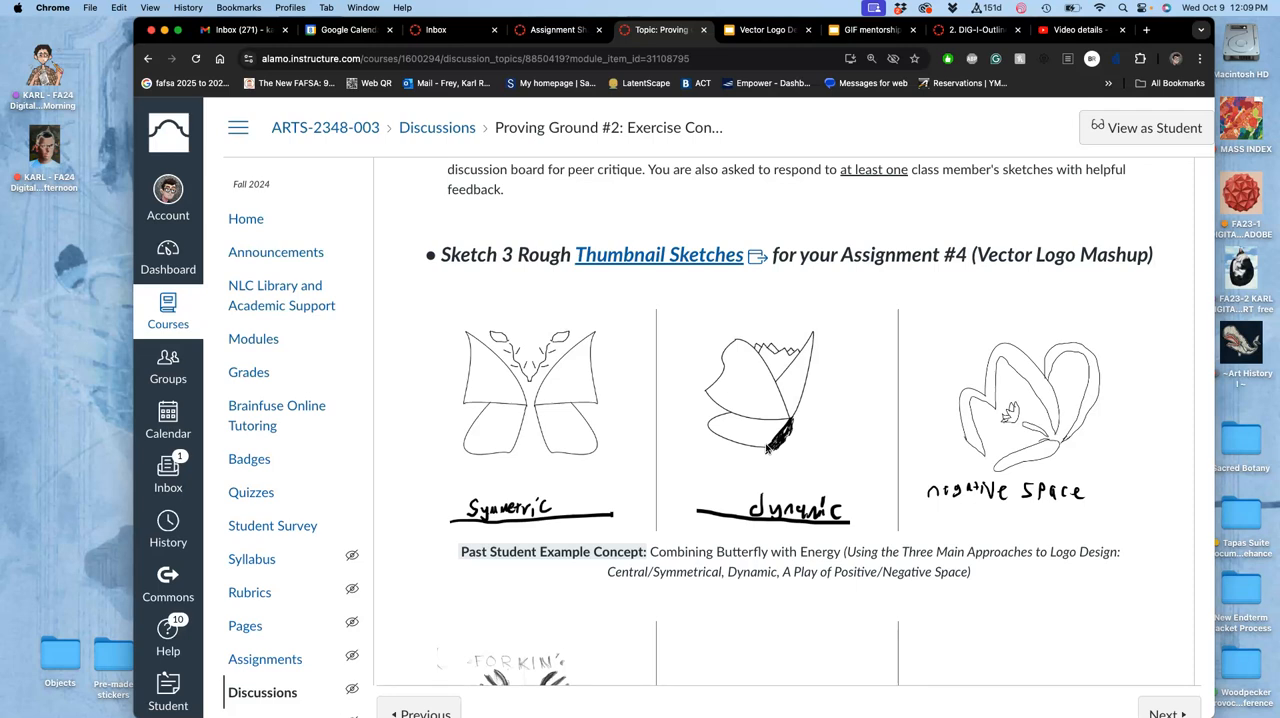
mouse_move(912, 388)
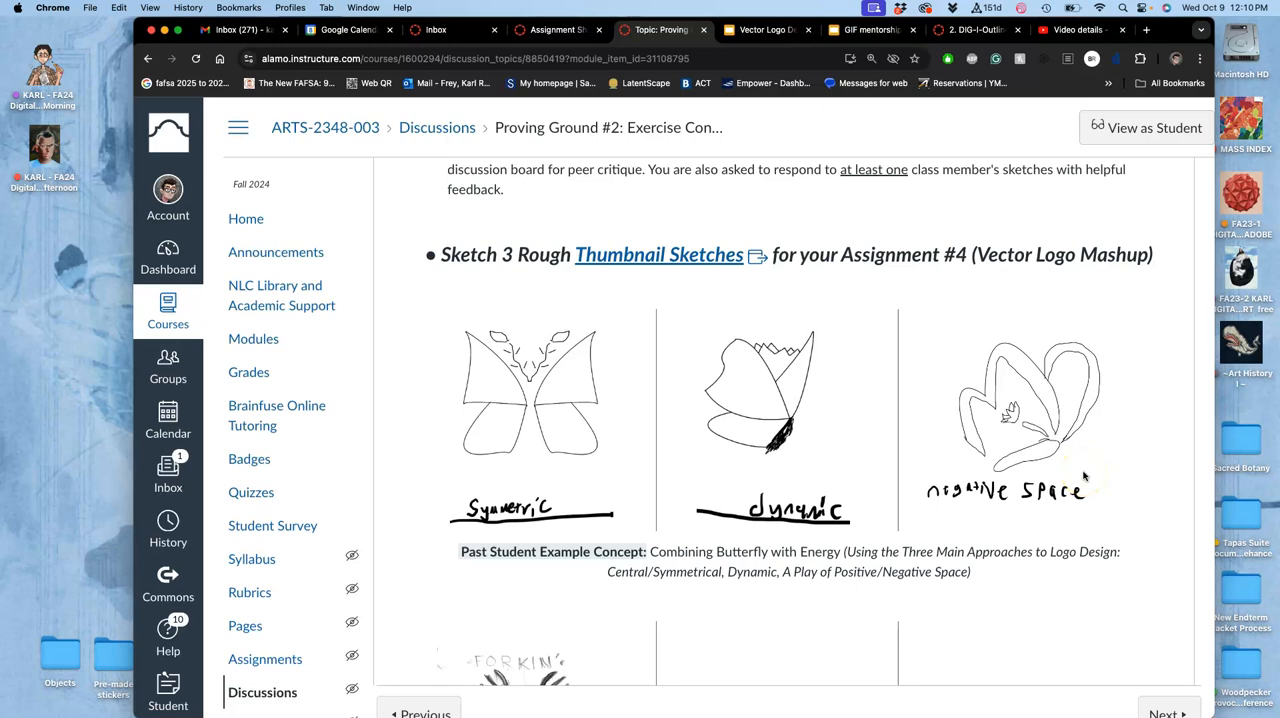
scroll(down, 3)
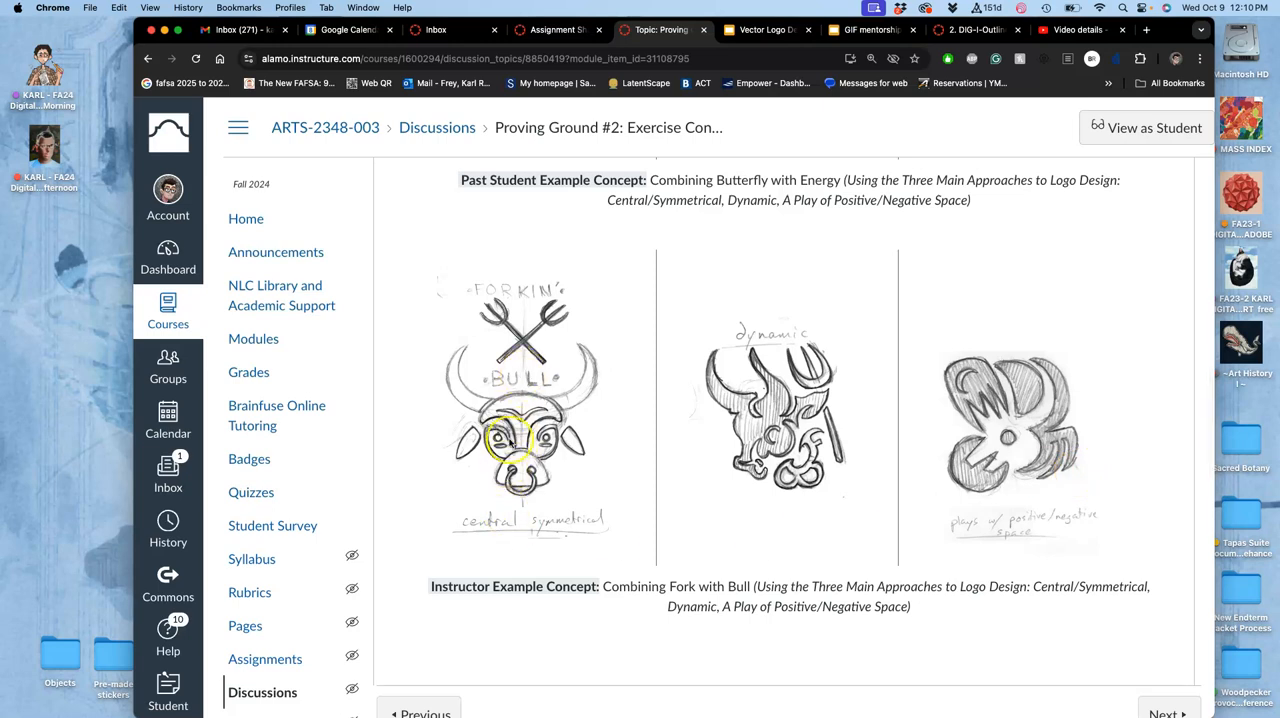
mouse_move(520, 624)
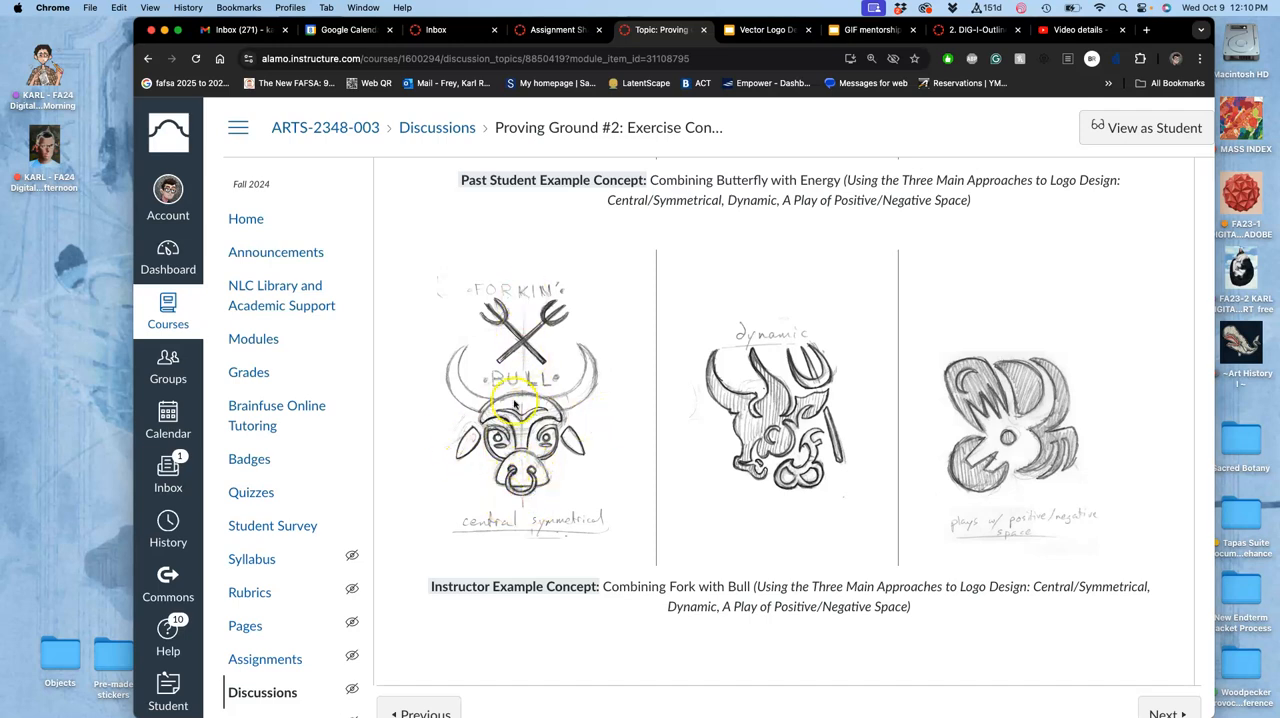
mouse_move(544, 440)
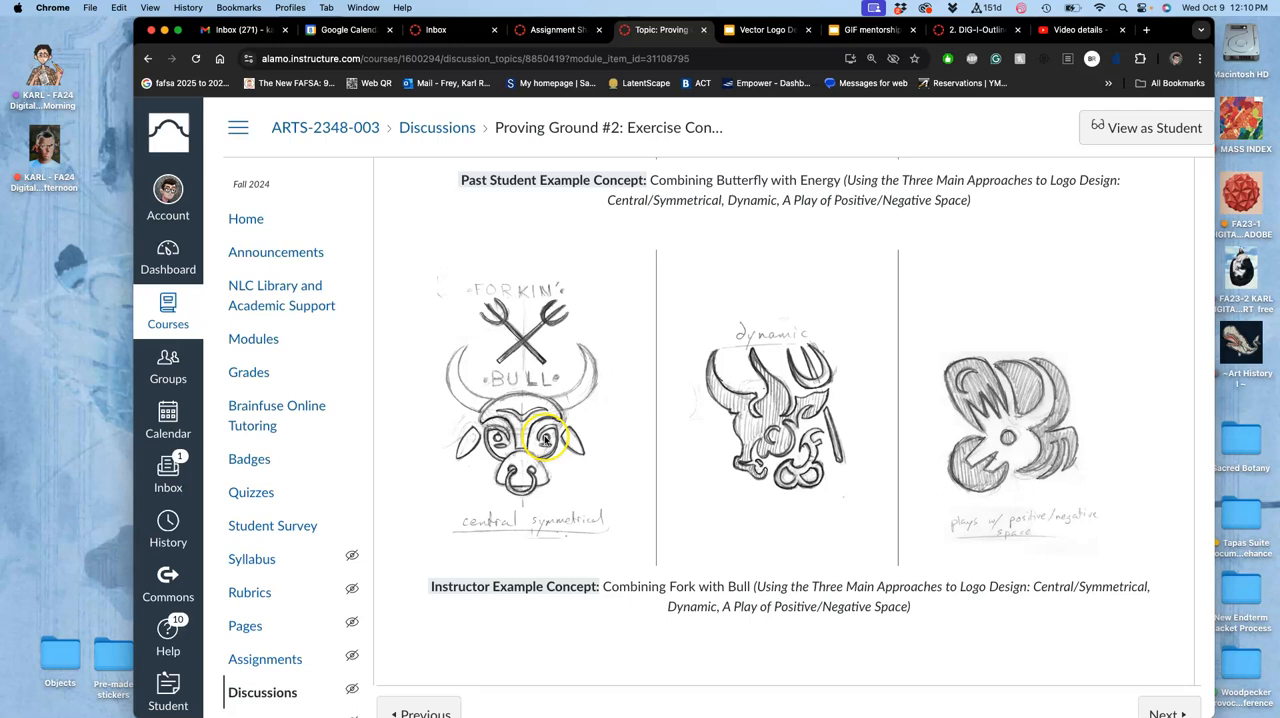
mouse_move(844, 426)
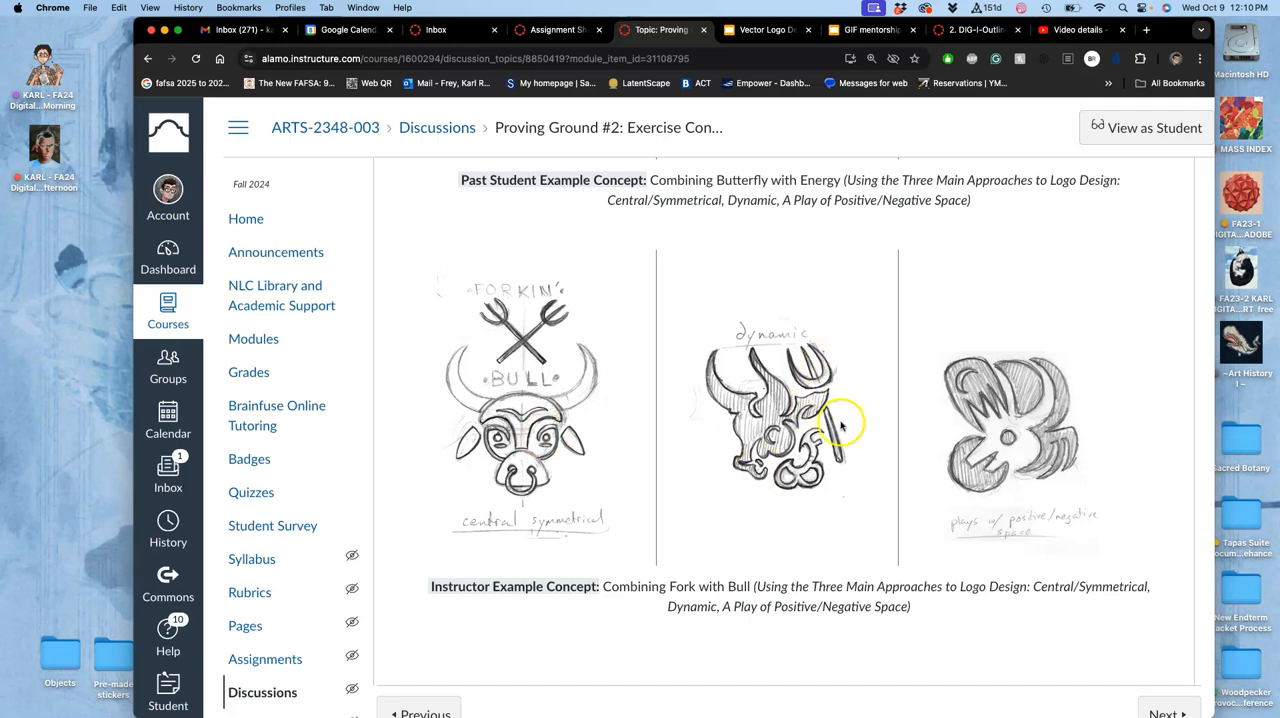
mouse_move(950, 456)
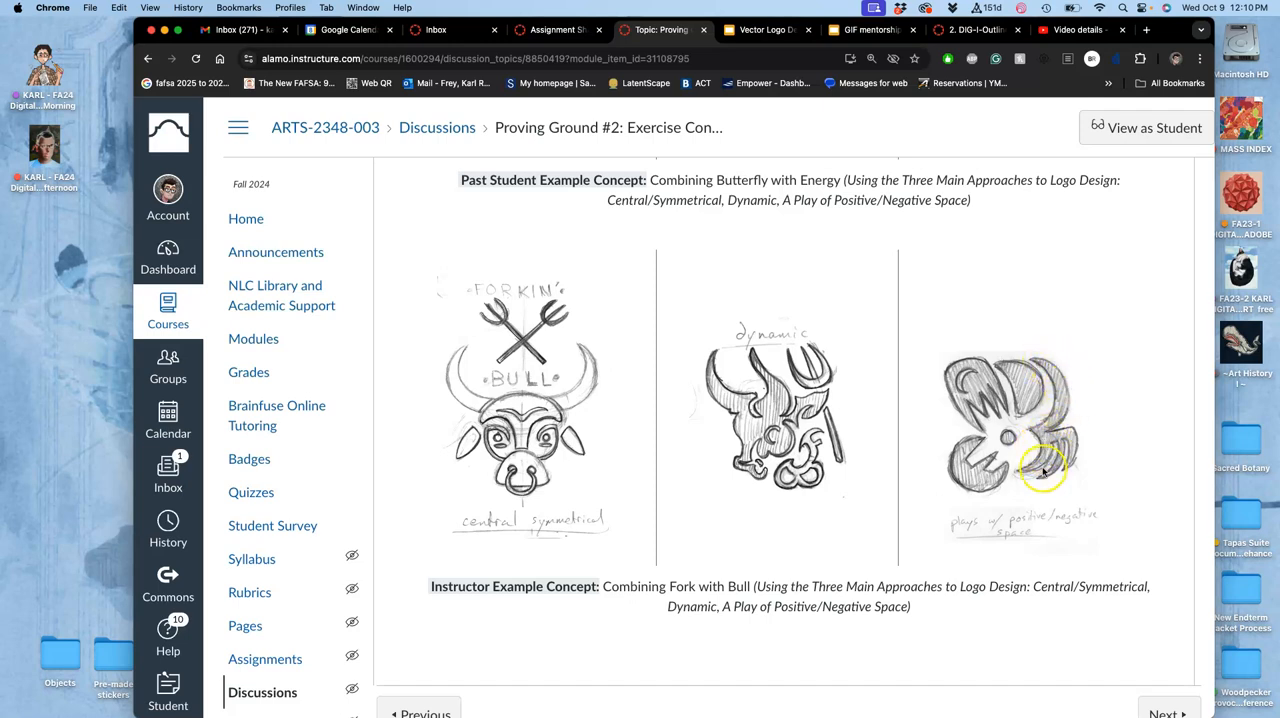
mouse_move(1016, 390)
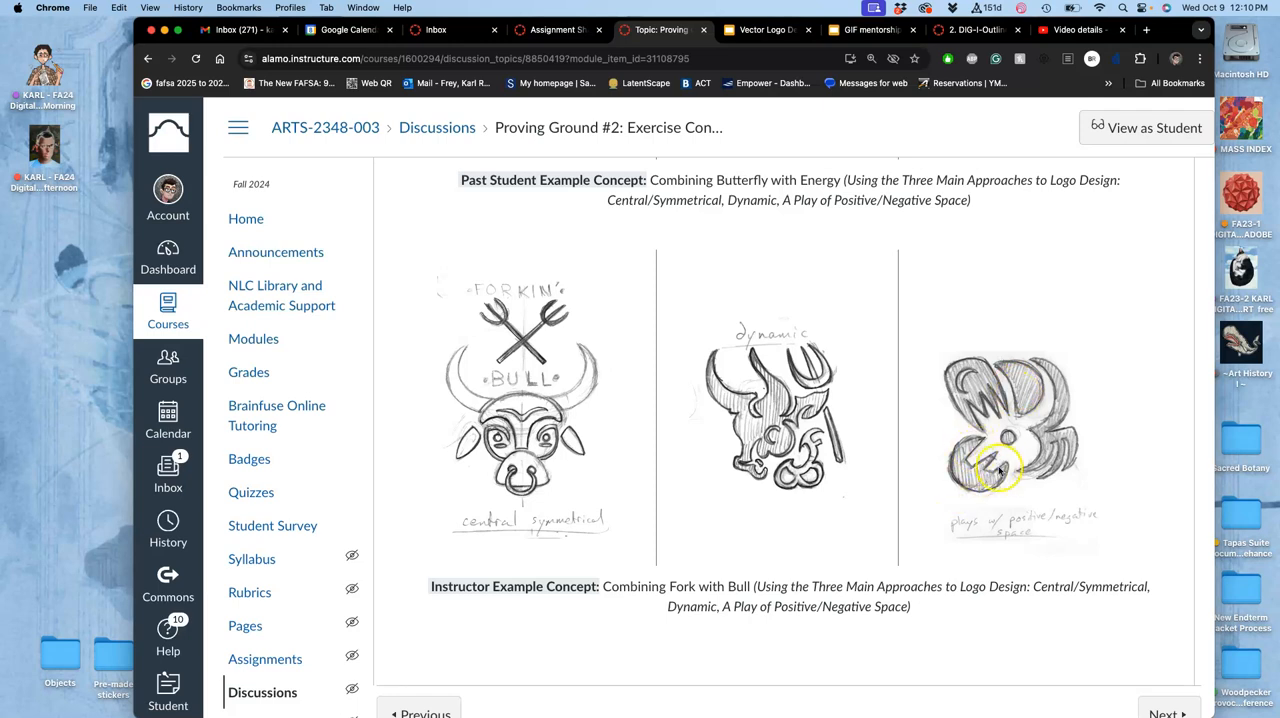
mouse_move(1024, 384)
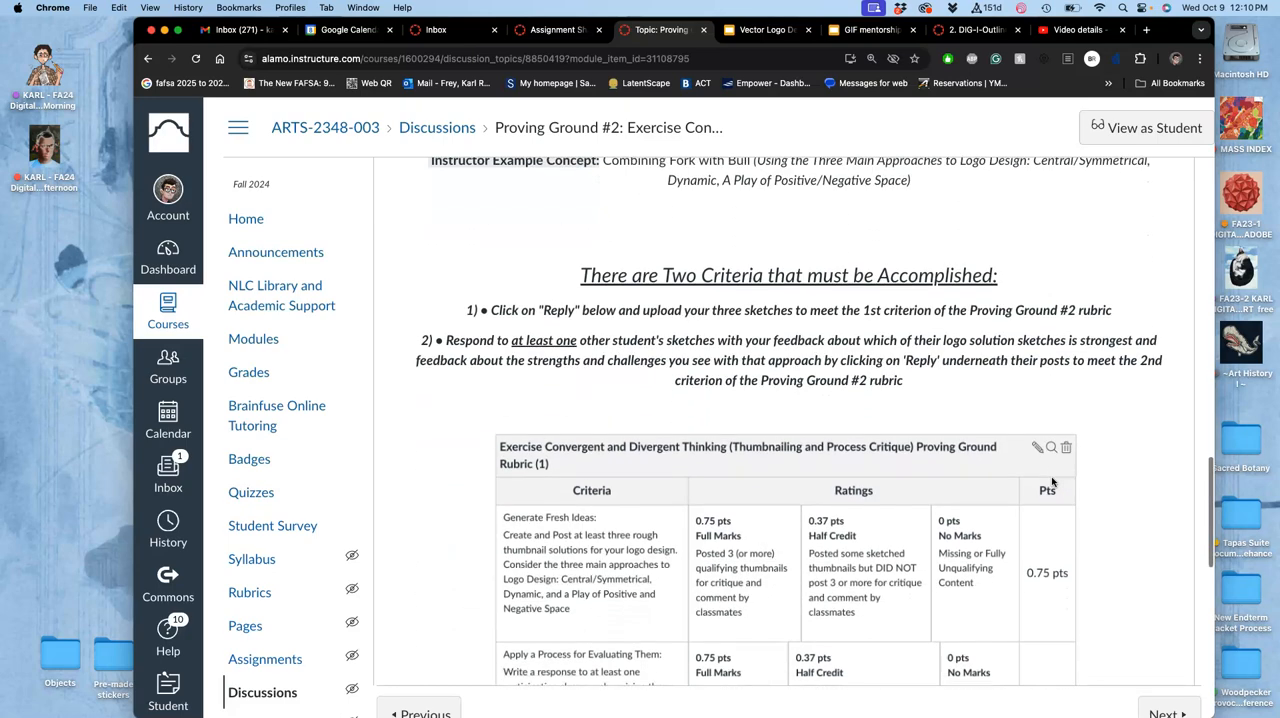
scroll(down, 3)
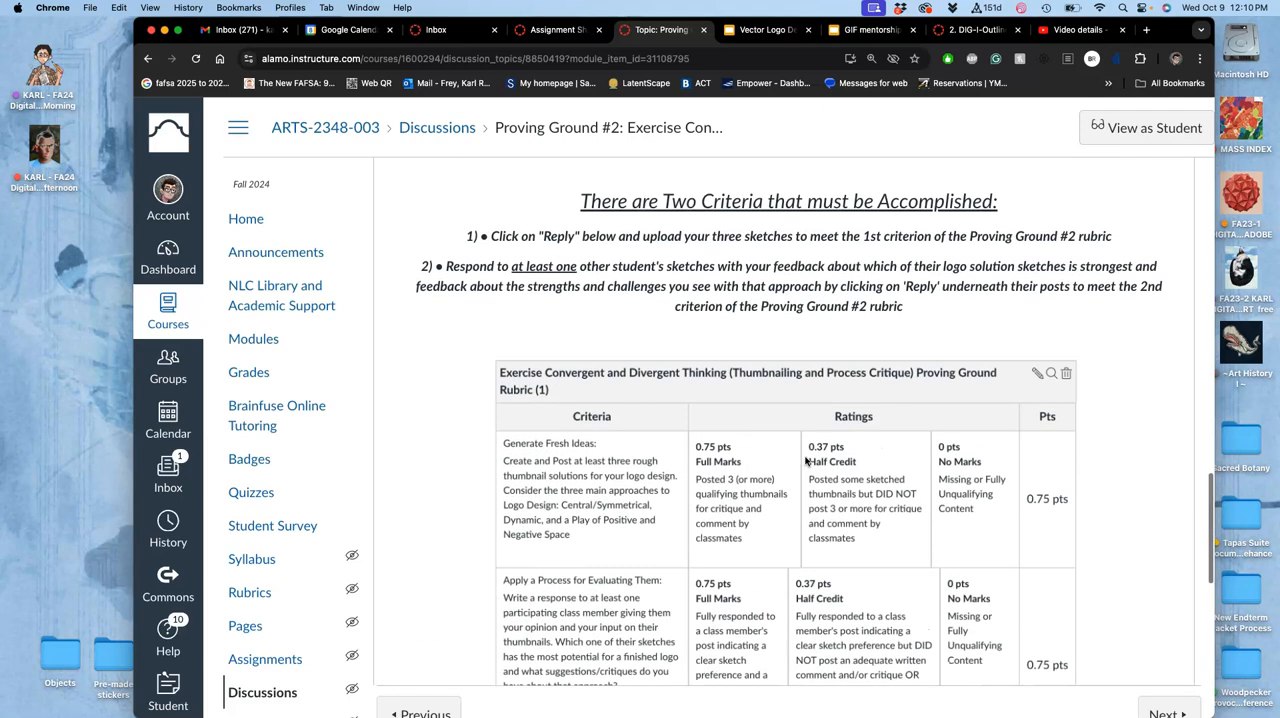
scroll(down, 3)
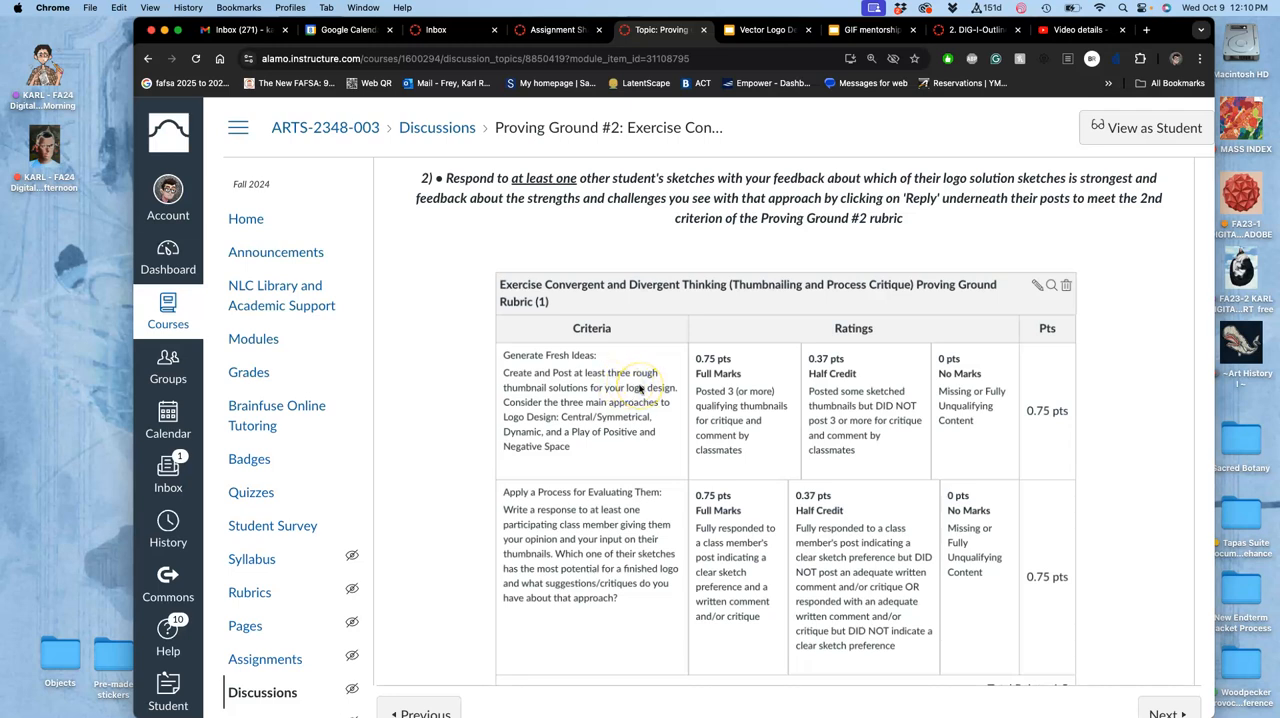
scroll(down, 3)
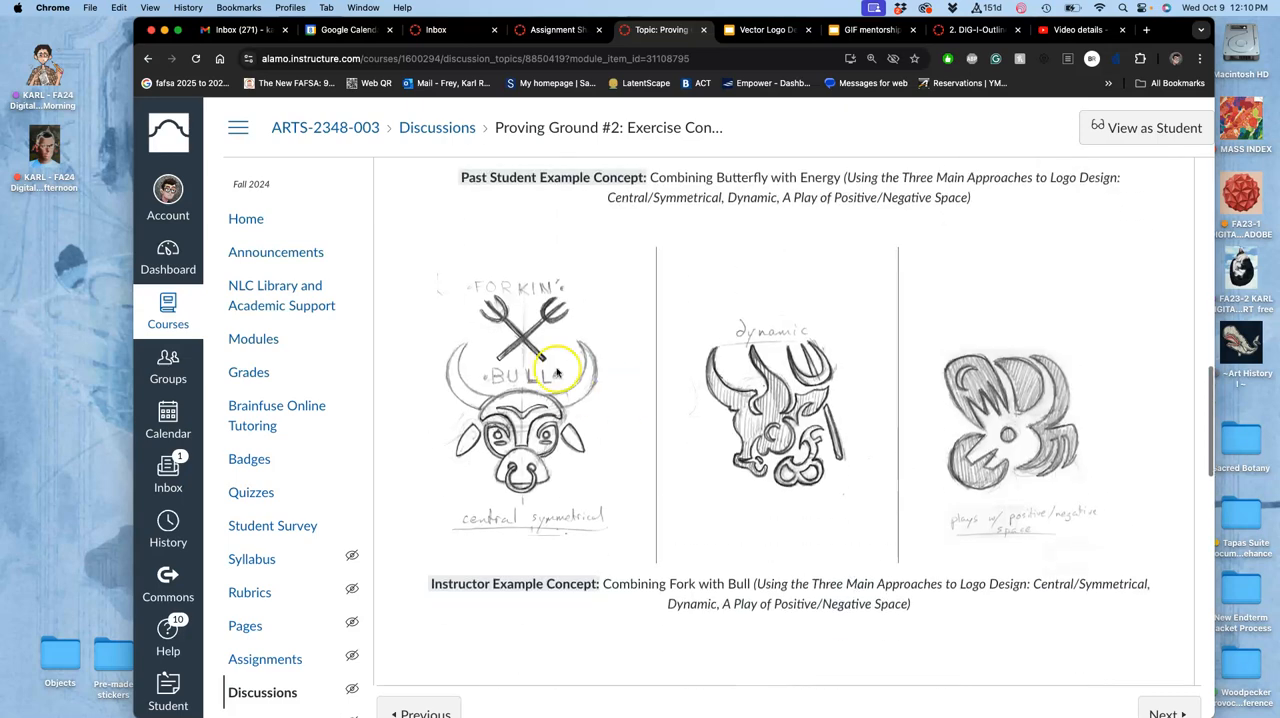
mouse_move(976, 336)
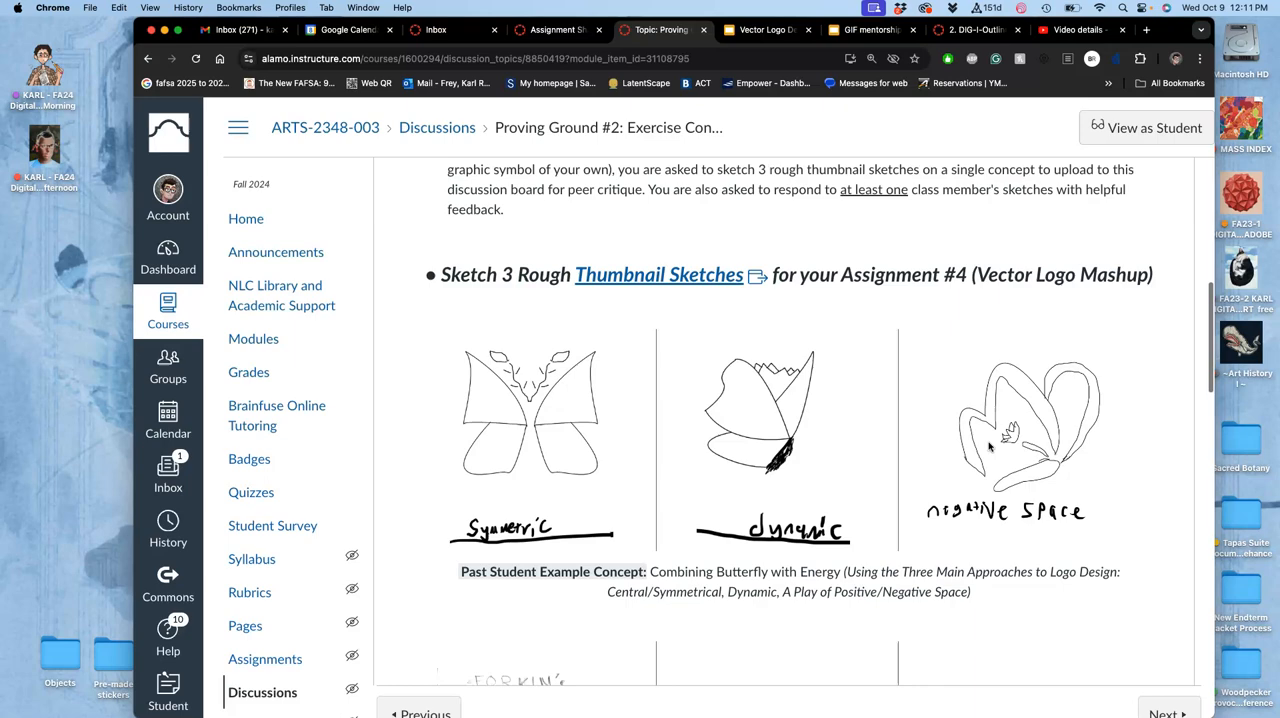
scroll(down, 3)
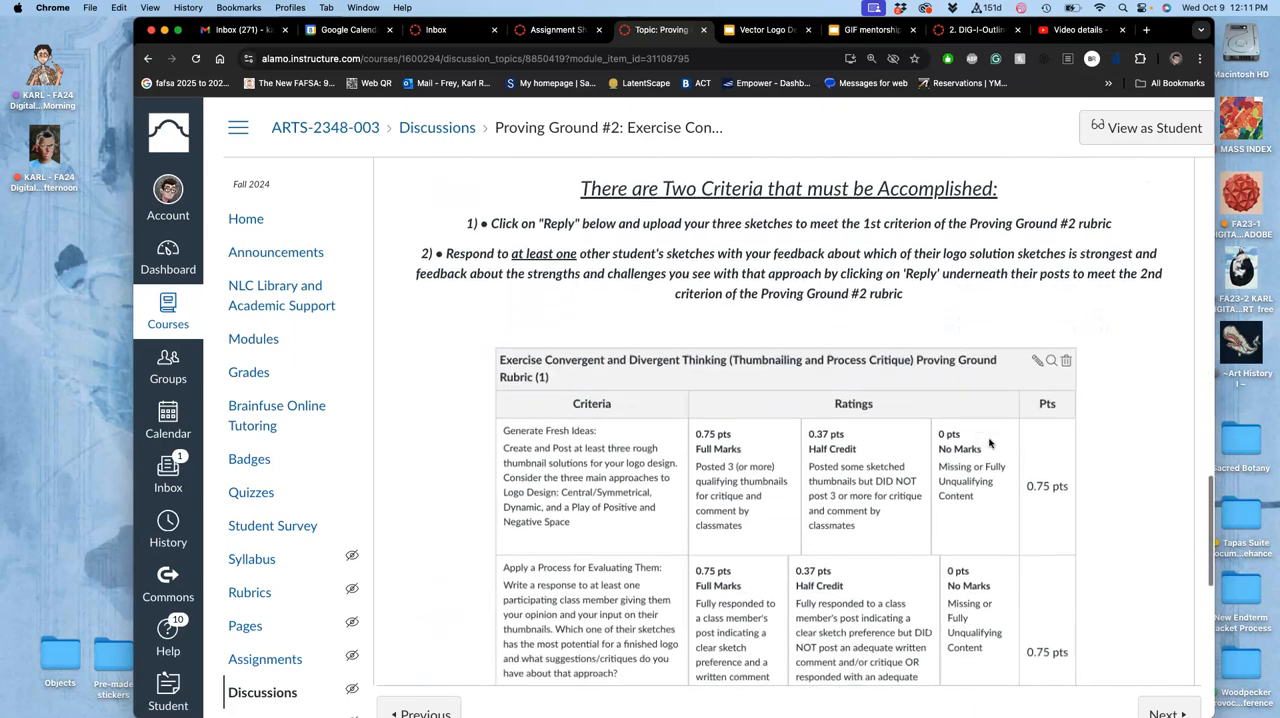
scroll(down, 3)
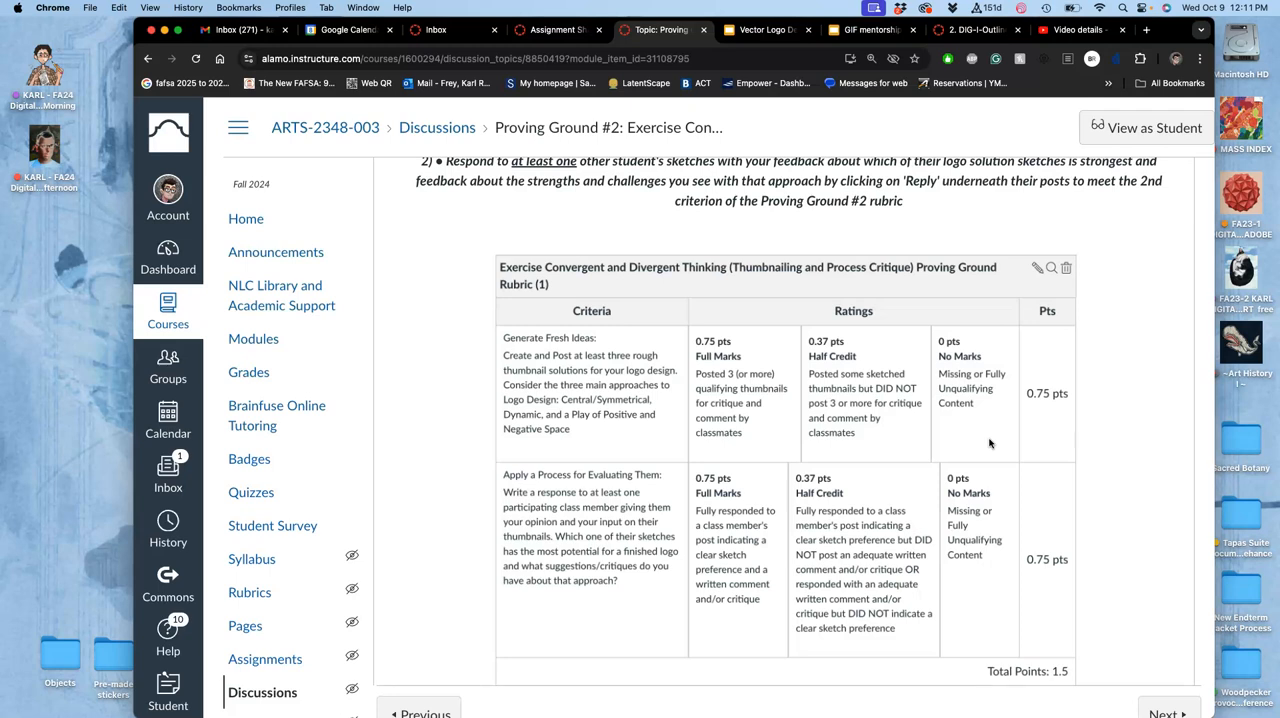
scroll(down, 3)
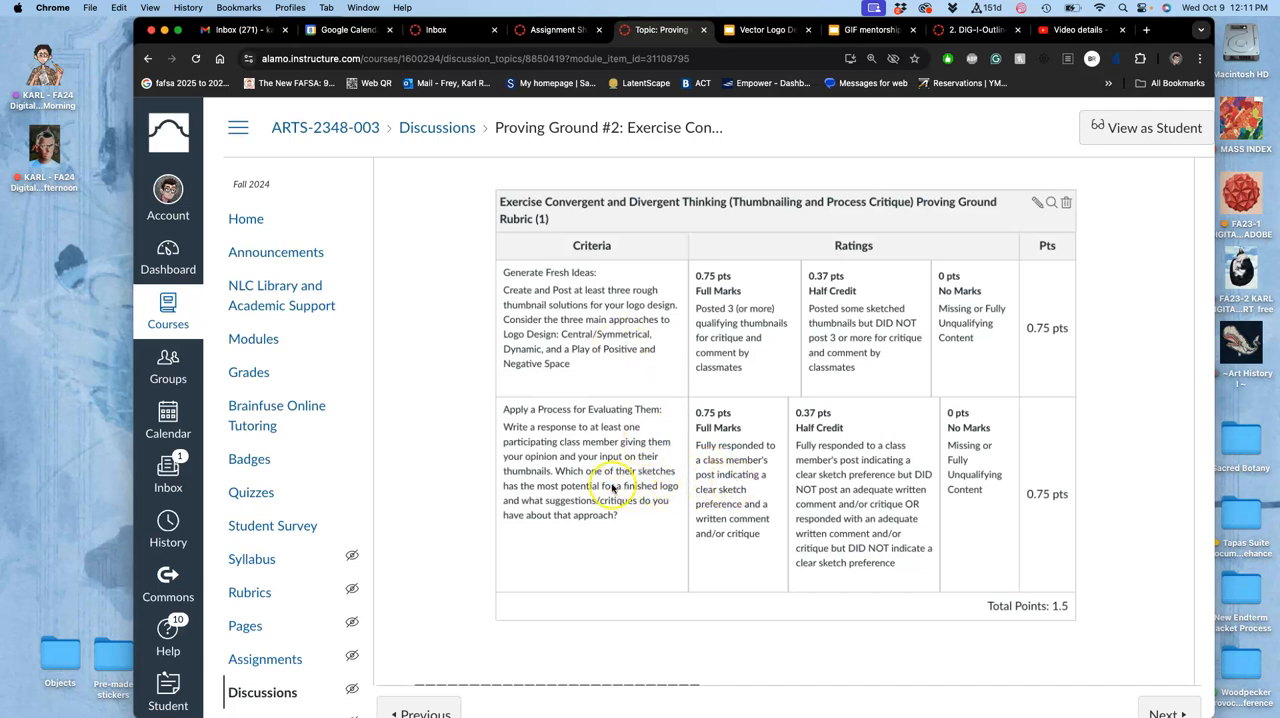
scroll(down, 3)
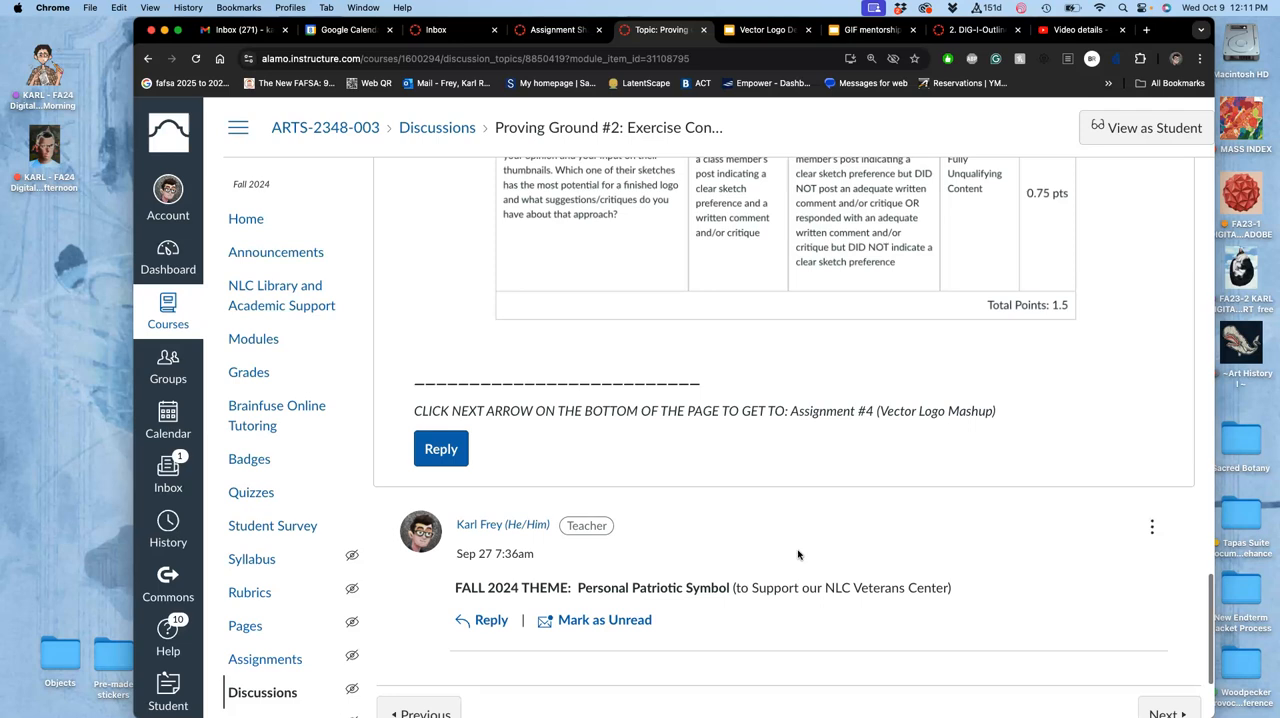